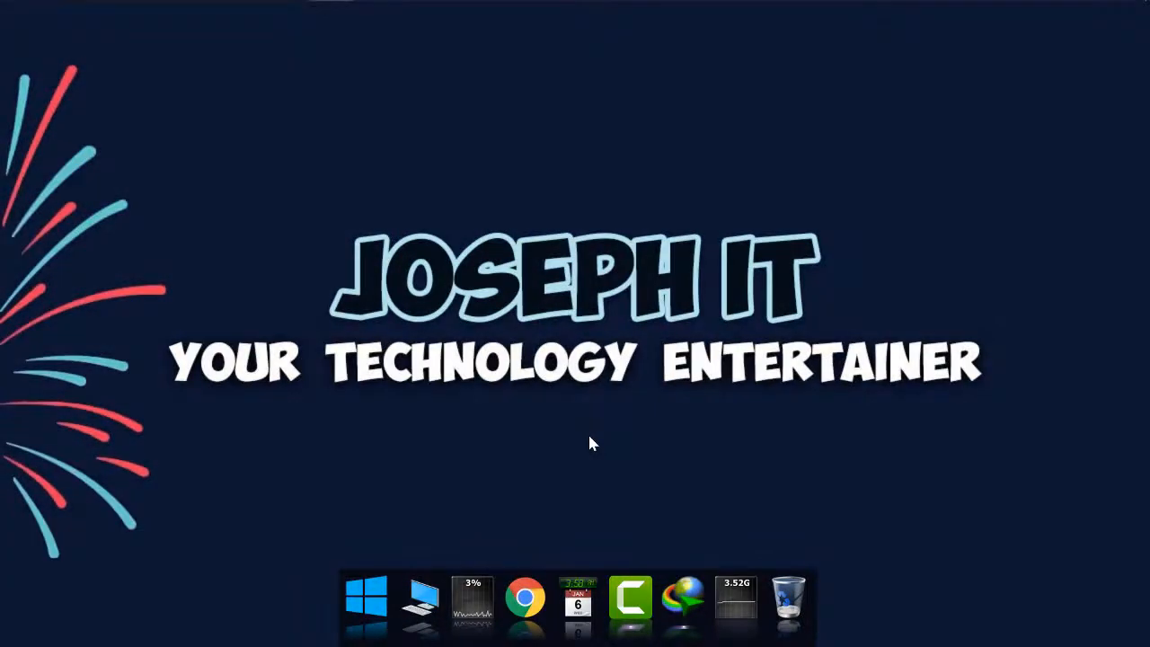
Search 'cmd' in Start and bring up Command Prompt's Run as administrator option
{"action": "type", "text": "c"}
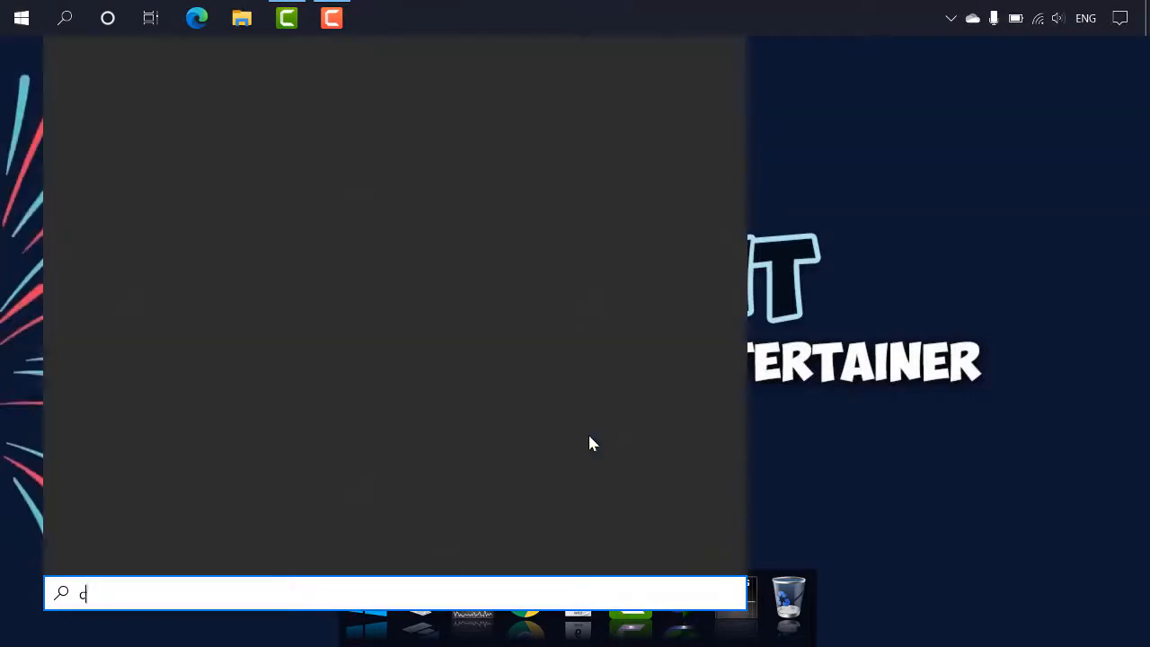
{"action": "type", "text": "md"}
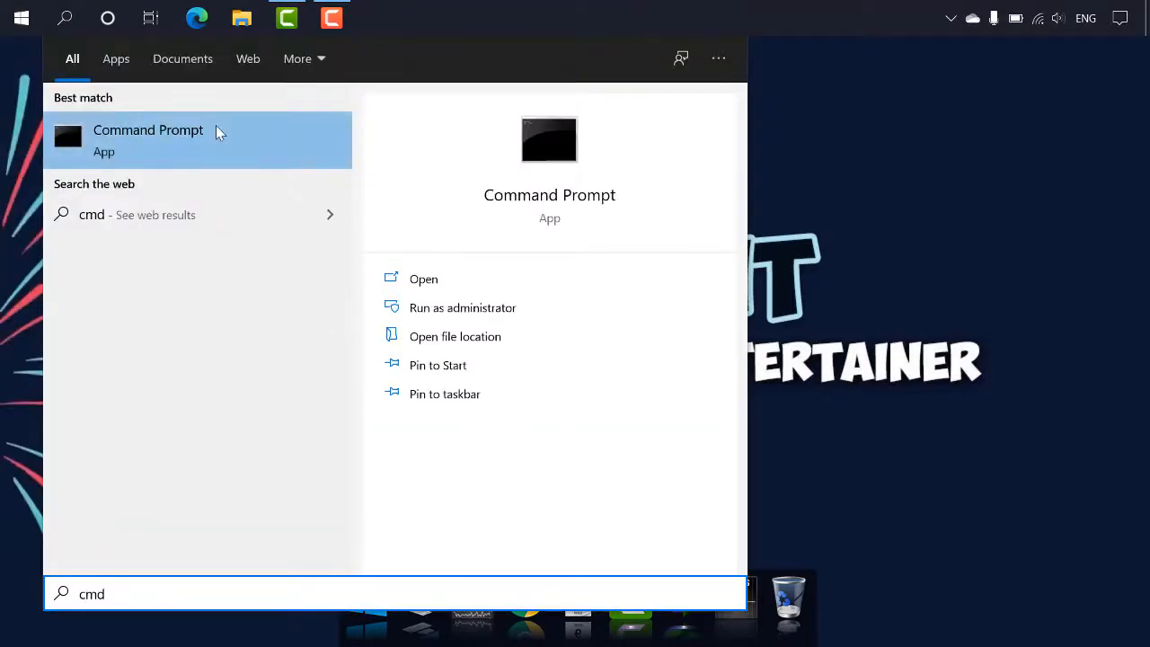
{"action": "right_click", "coordinate": [148, 140]}
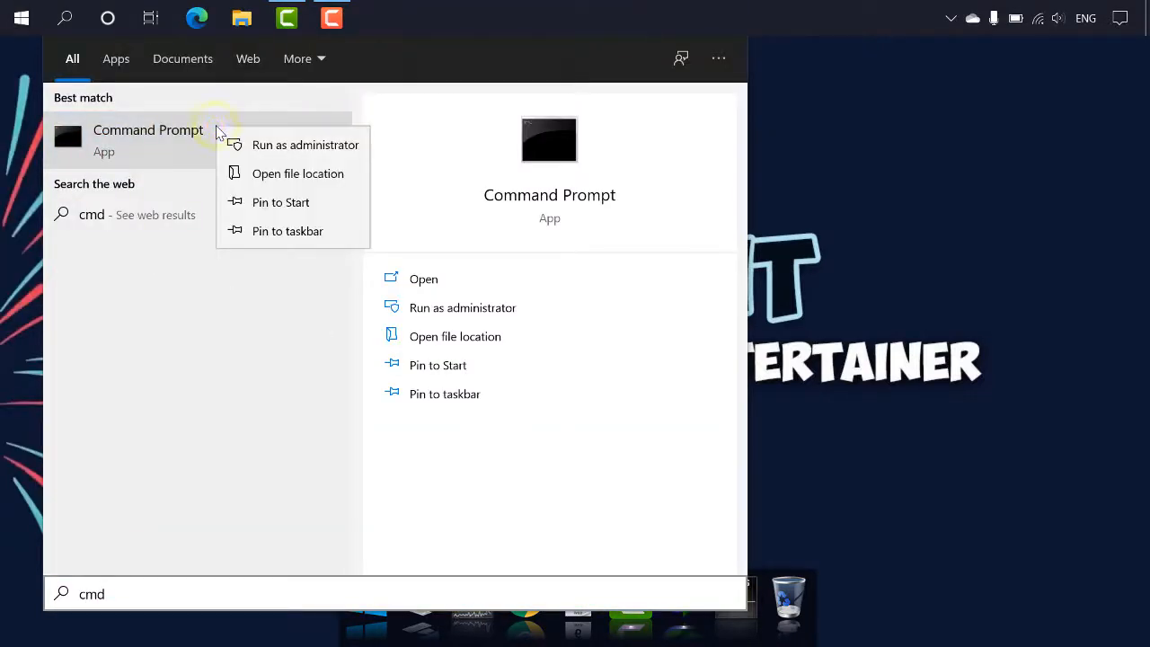
{"action": "mouse_move", "coordinate": [305, 144]}
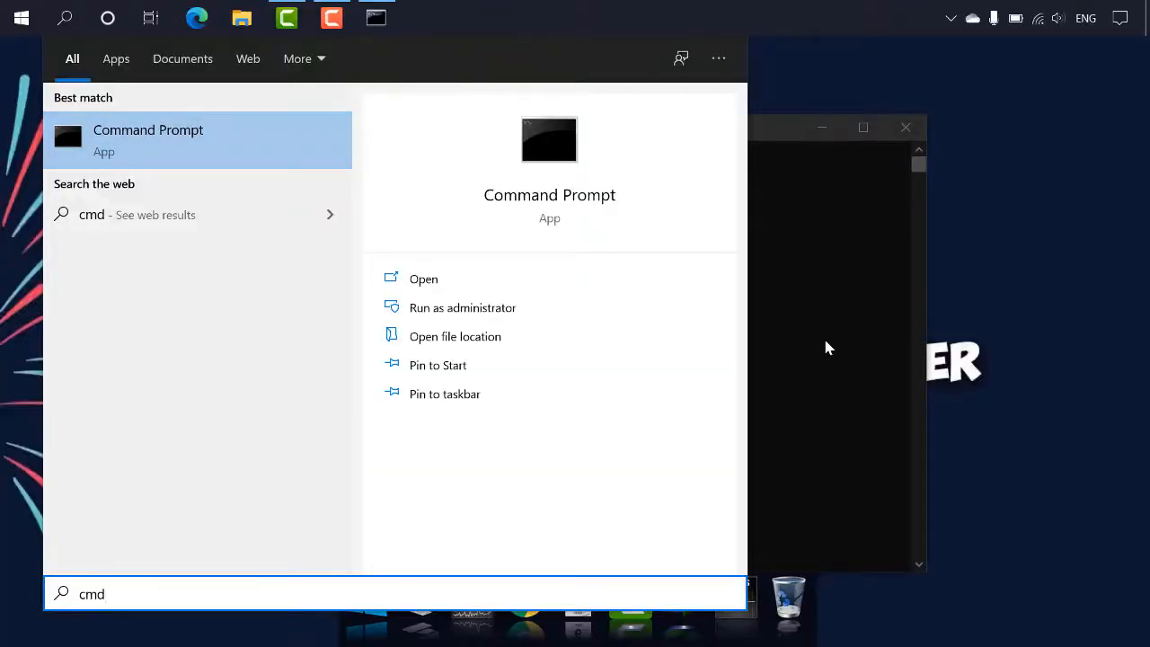
Enter 'sfc /scannow' on the administrator prompt line
{"action": "left_click", "coordinate": [461, 307]}
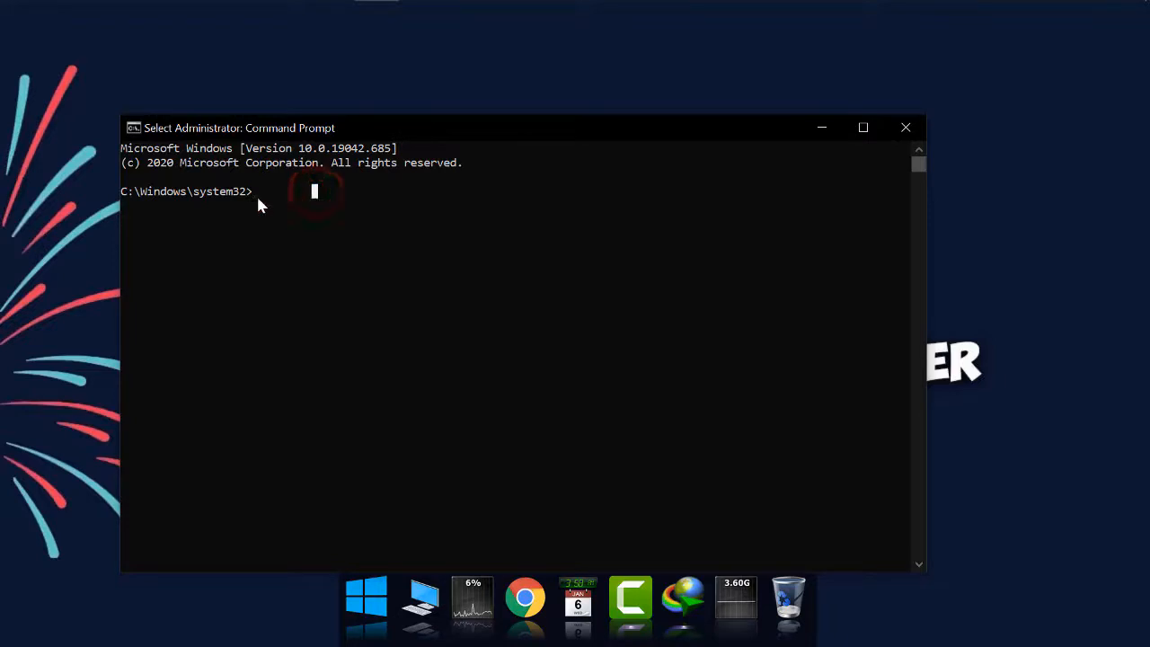
{"action": "type", "text": "s"}
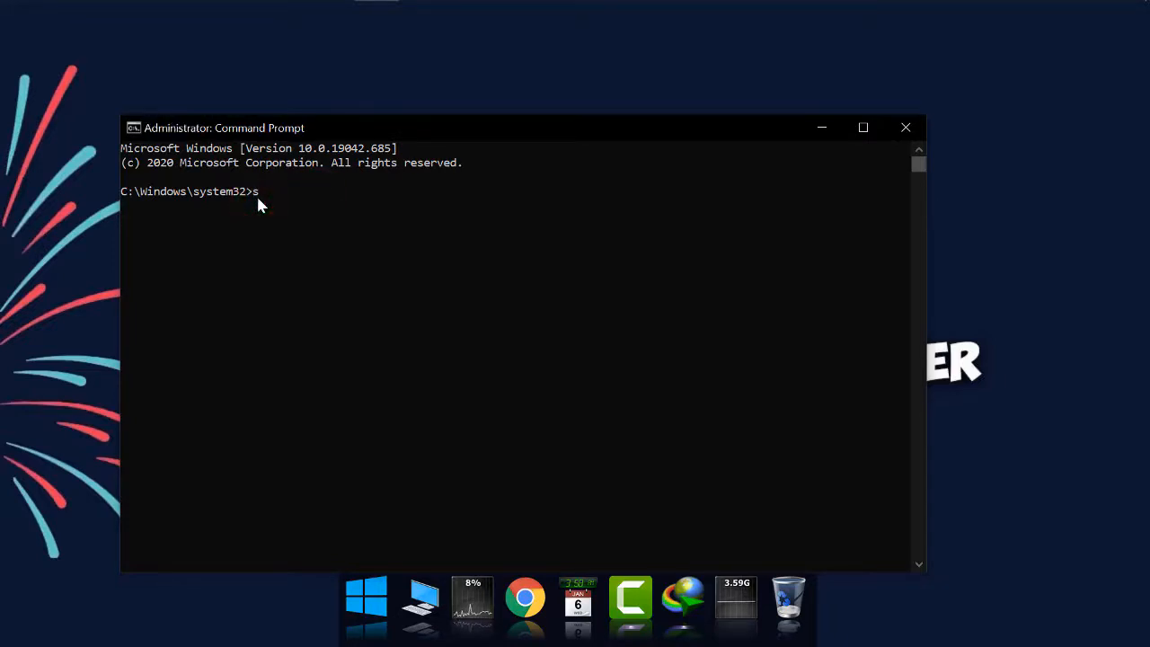
{"action": "type", "text": "fc /"}
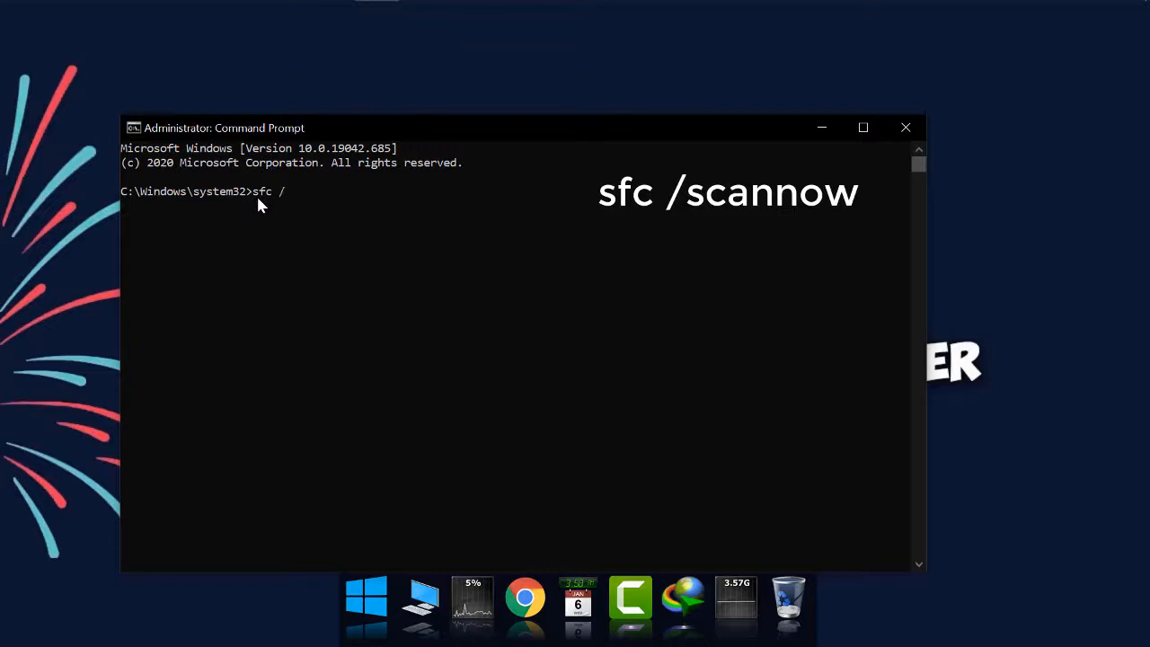
{"action": "type", "text": "scan"}
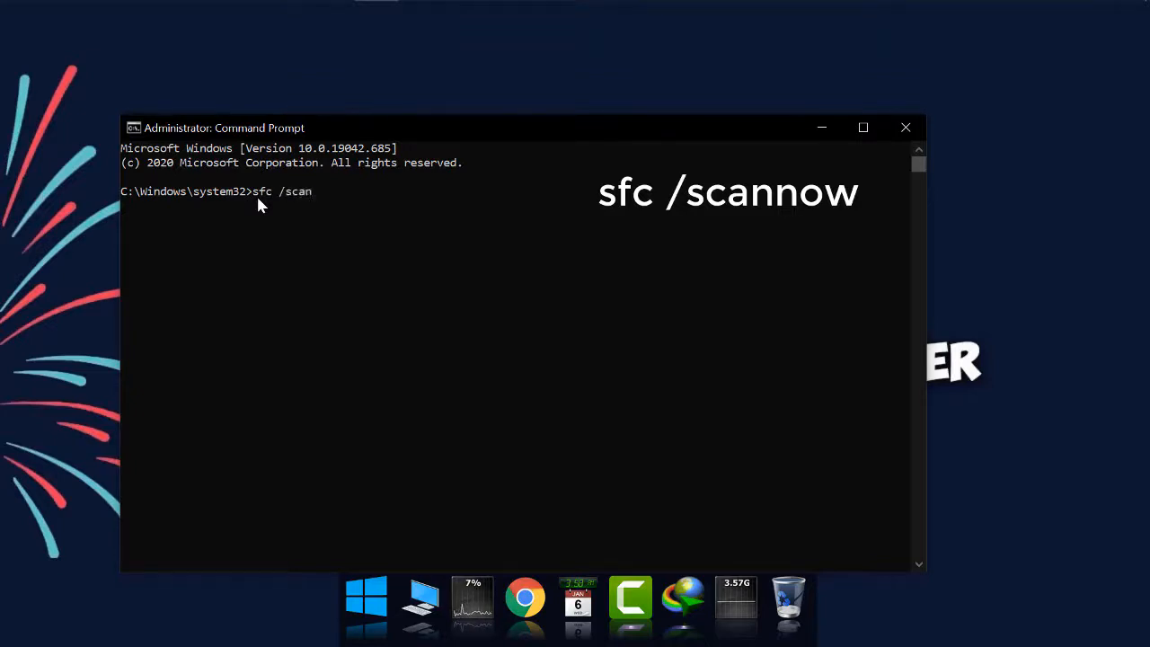
{"action": "type", "text": "now"}
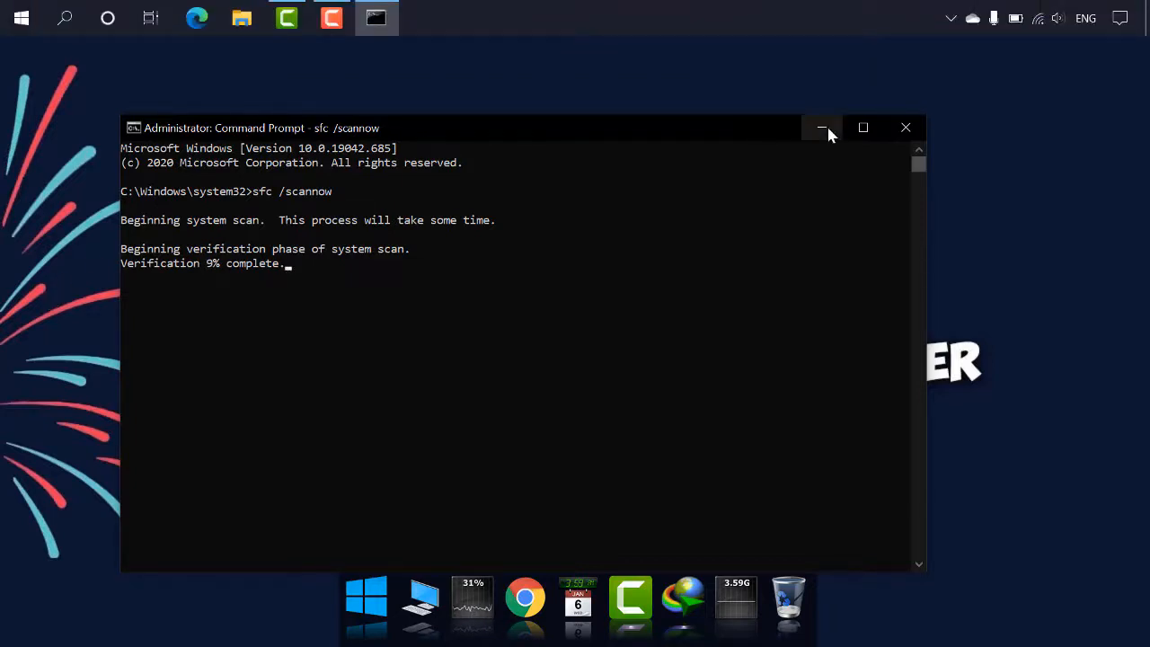
Minimize the console while the sfc verification runs at 9%
{"action": "left_click", "coordinate": [819, 128]}
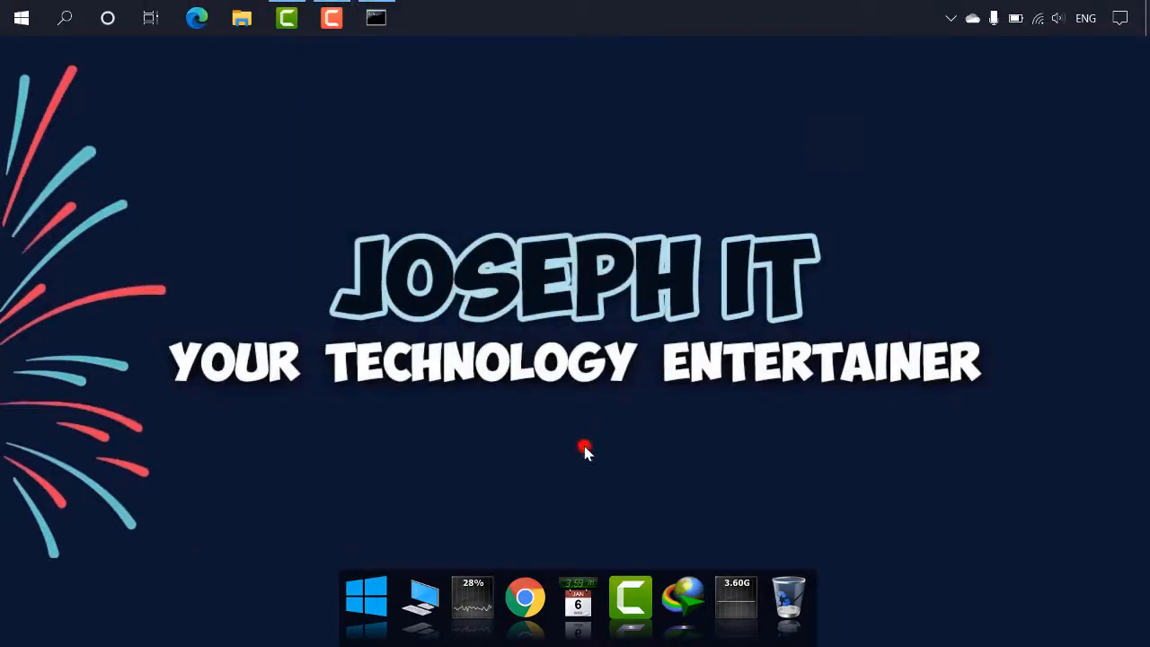